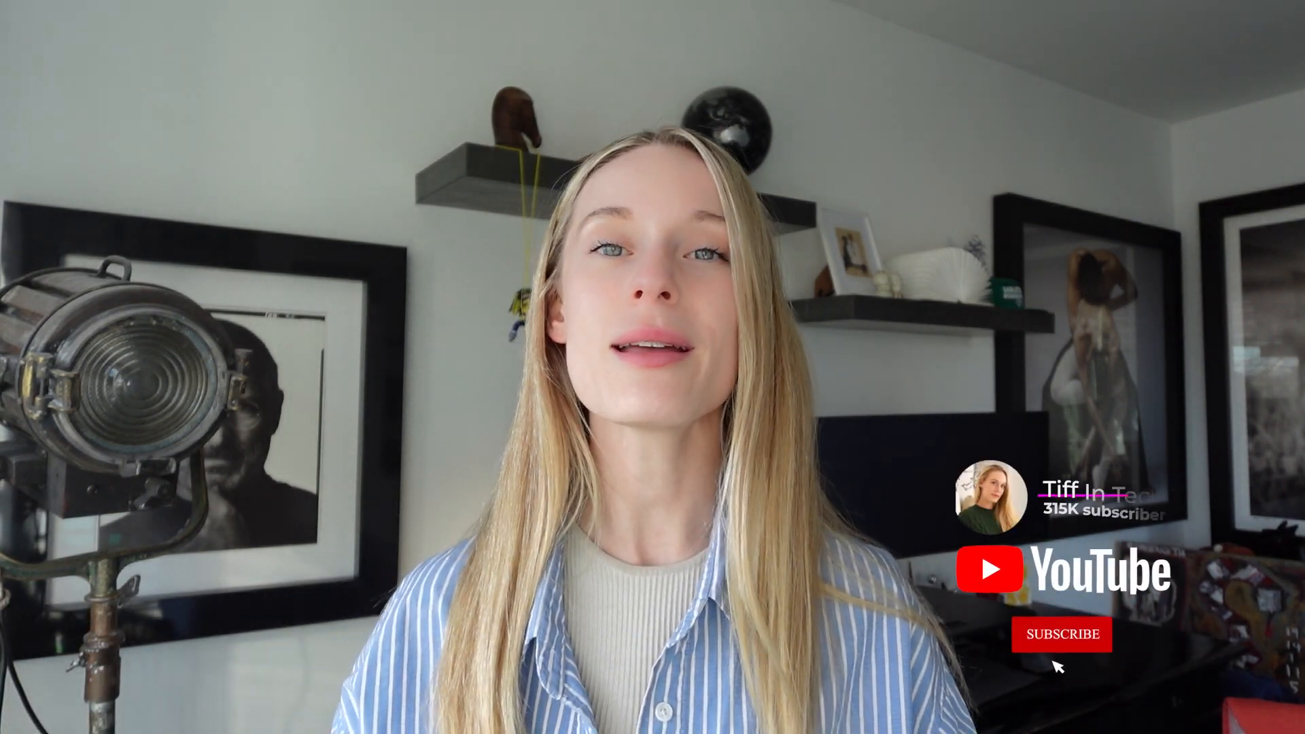
Reach Our Products and show the Proxy Networks offerings: residential, ISP, datacenter and mobile proxies
left_click(1060, 634)
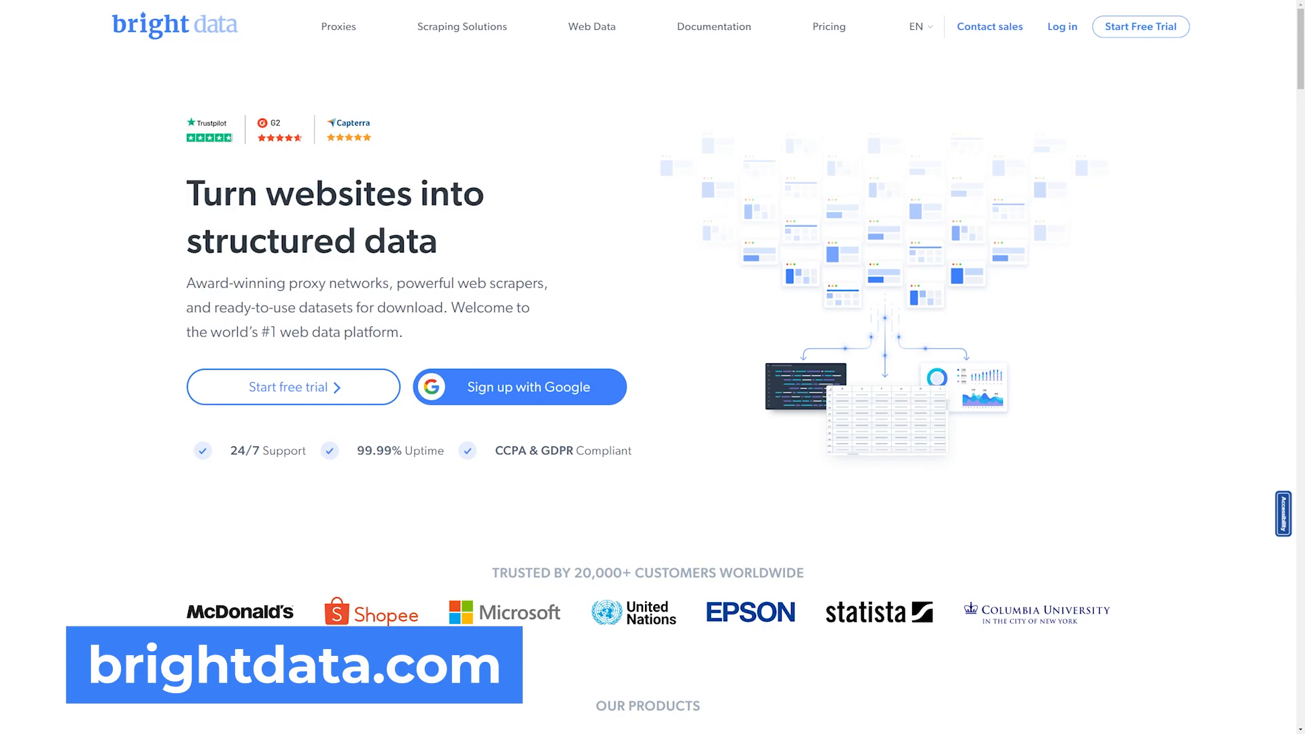
scroll("down", 3)
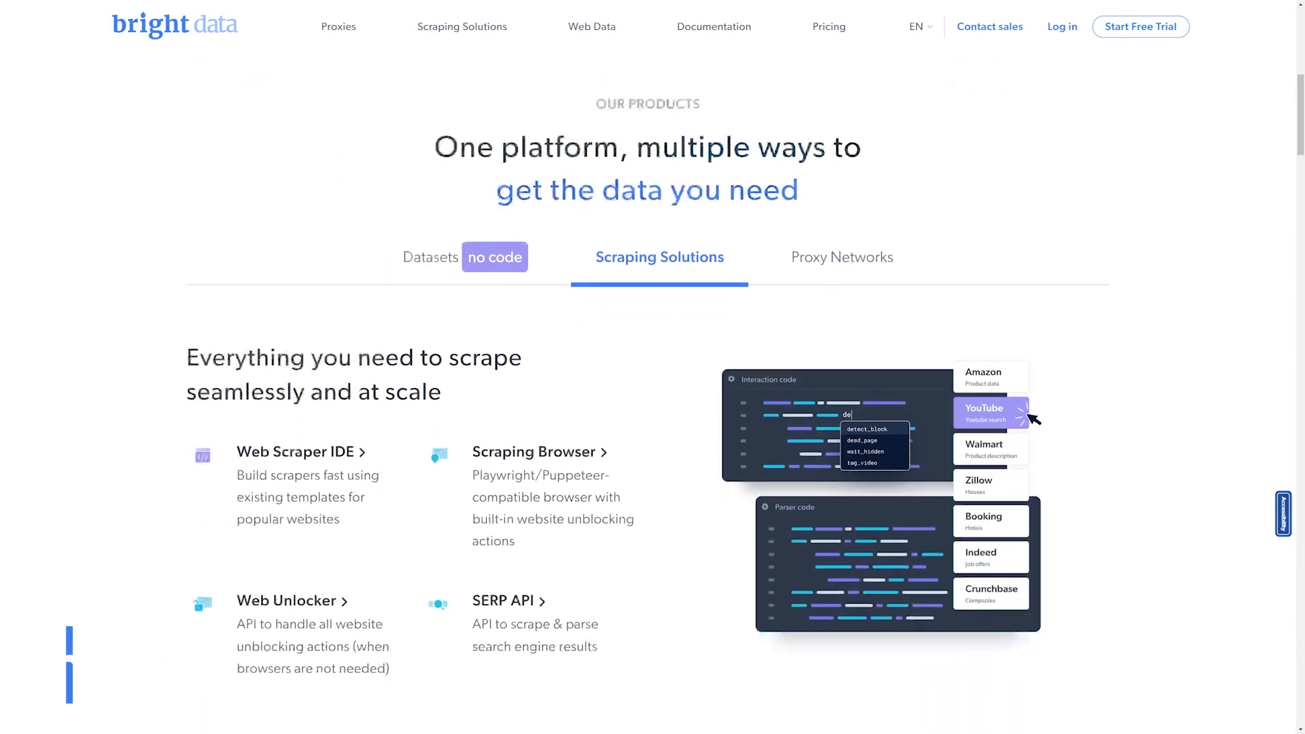
scroll("down", 3)
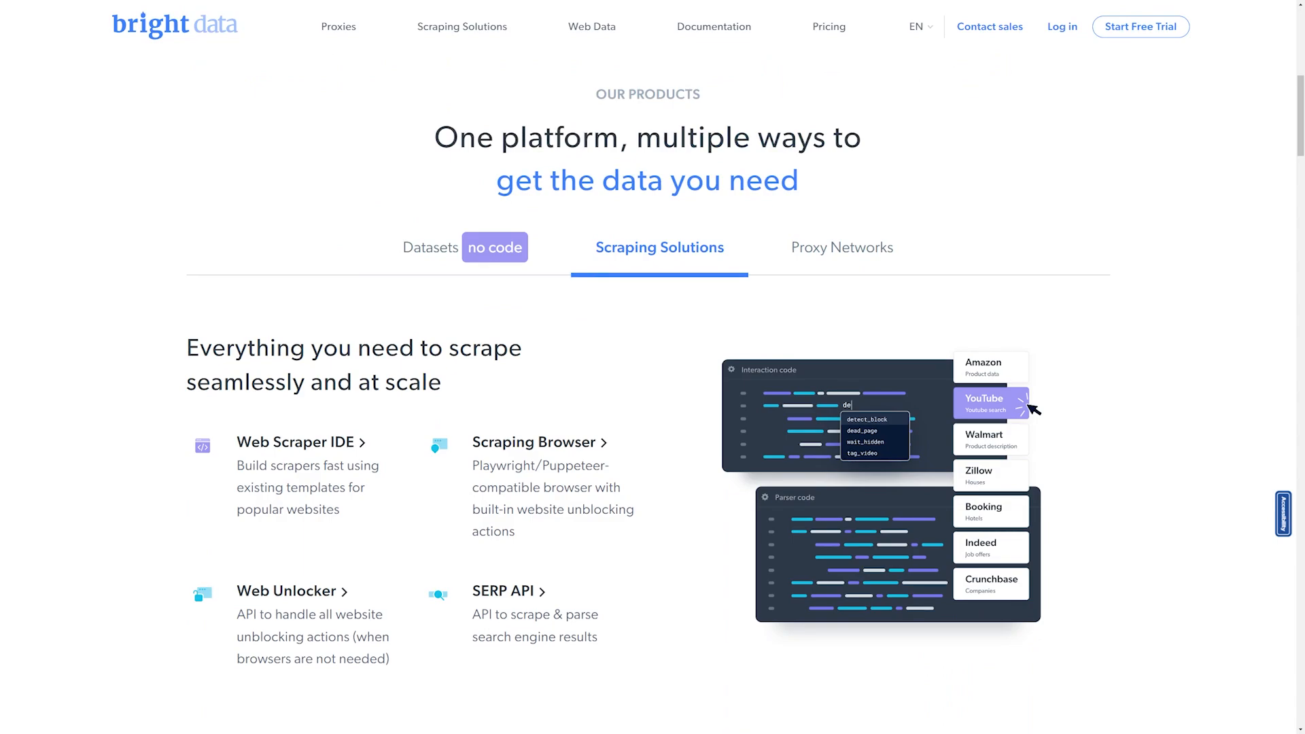
left_click(839, 247)
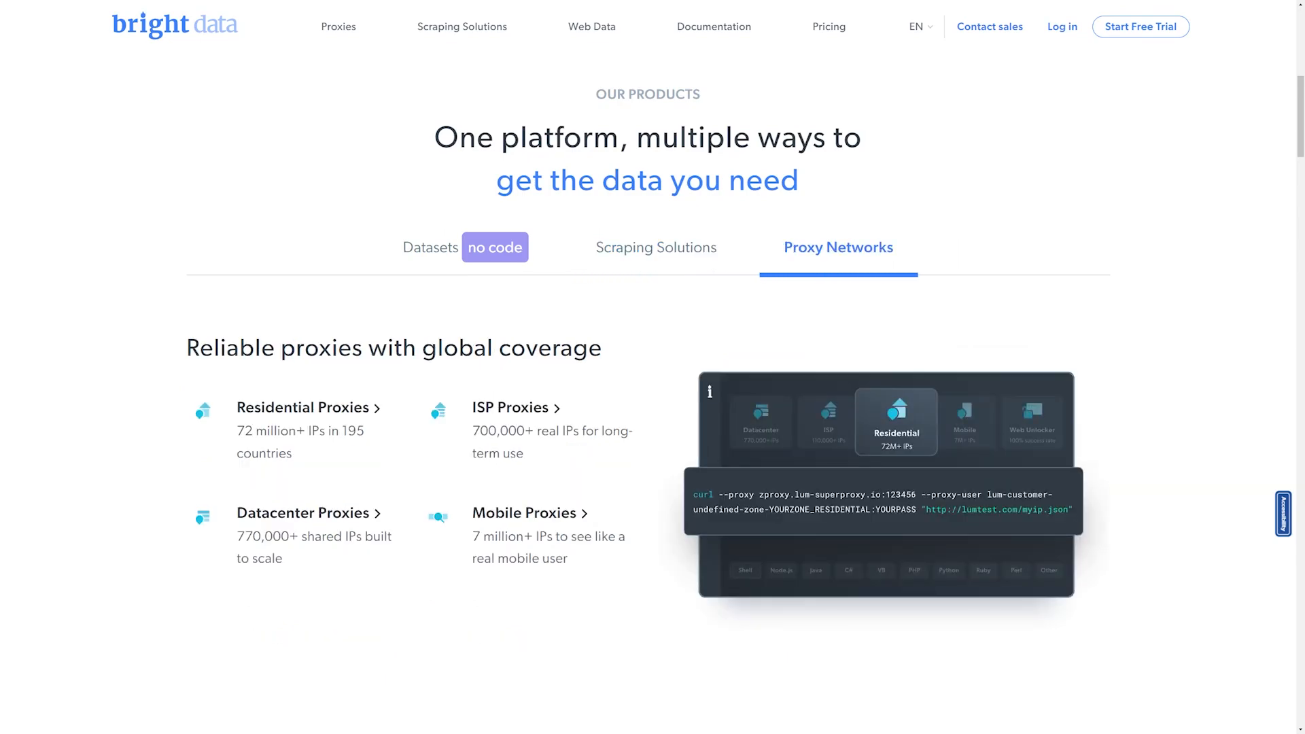